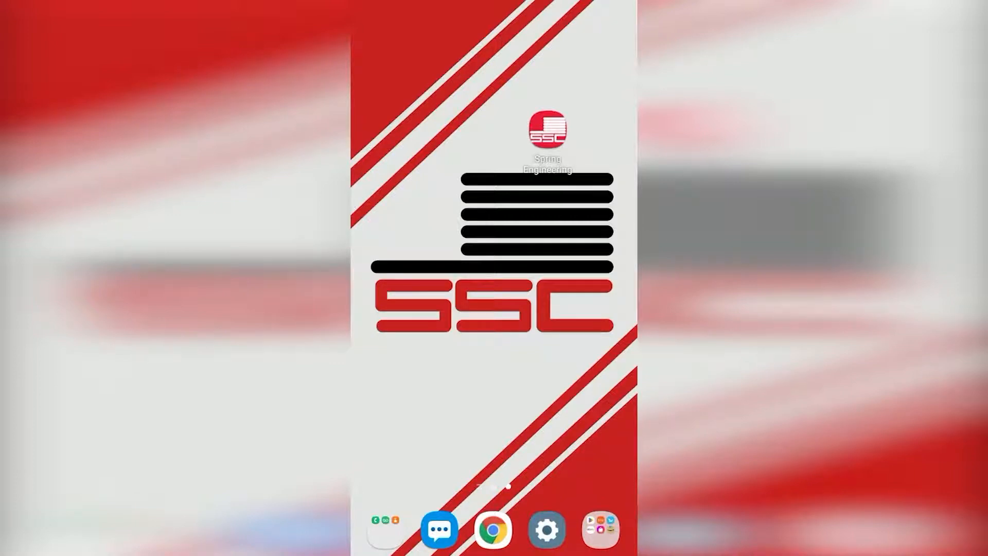
Launch the Spring Engineering app from the Android home screen
click(548, 130)
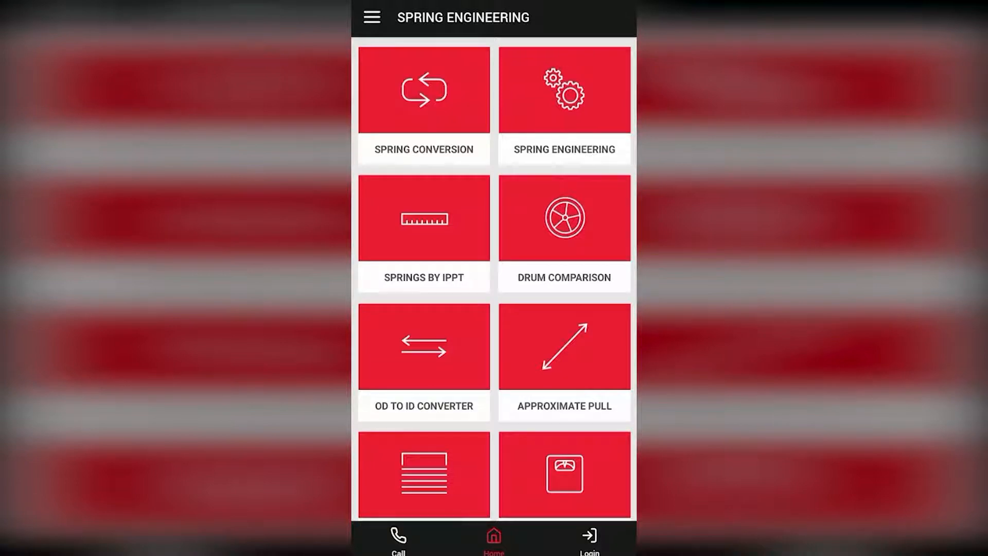
click(423, 90)
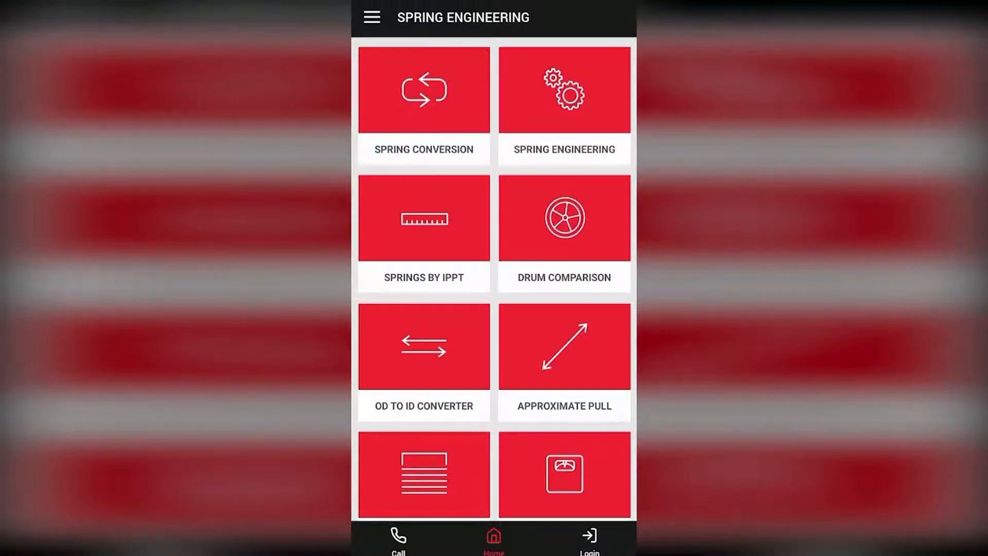
Open the Spring Engineering calculator form and reach the door dimension fields
click(563, 90)
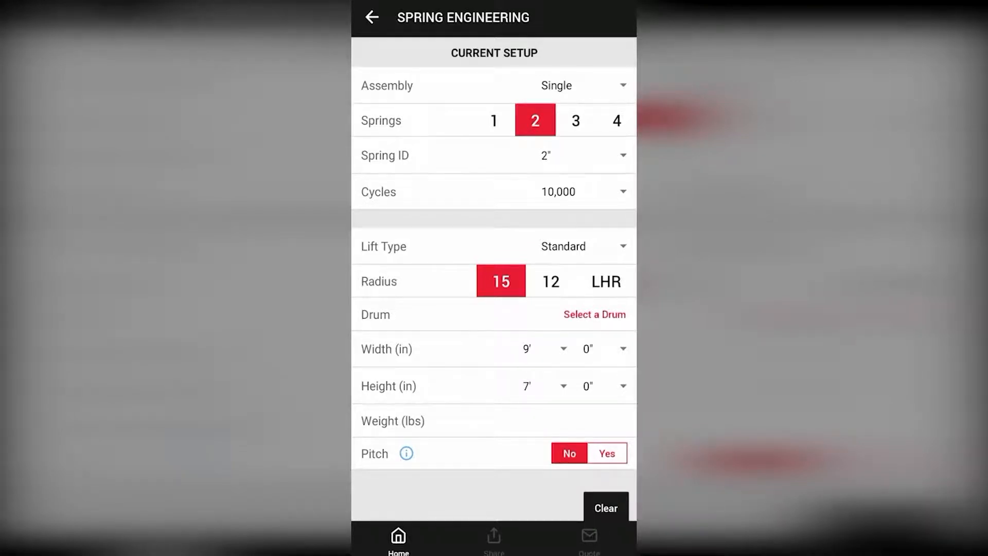
scroll(down, 3)
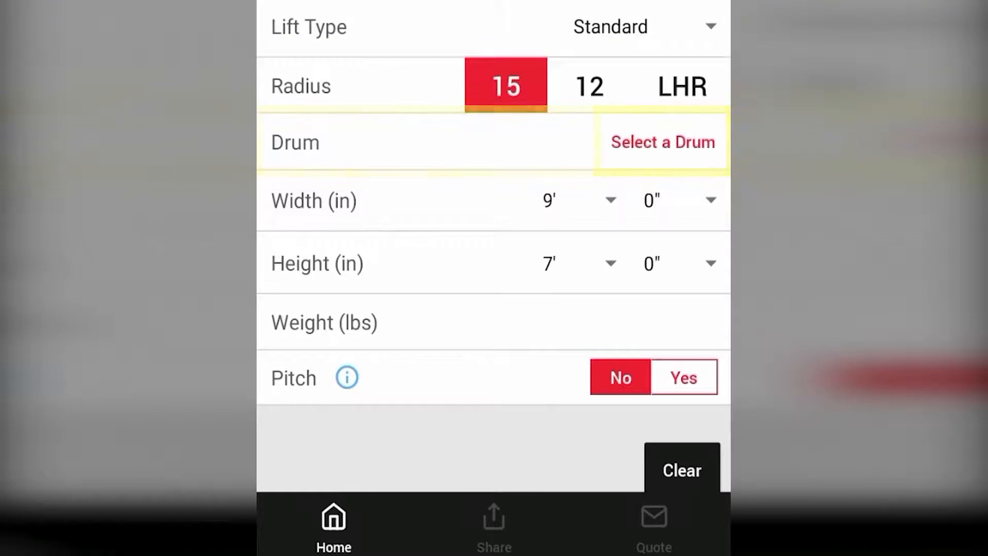
Set door width to 16 feet and begin entering the door weight
click(662, 142)
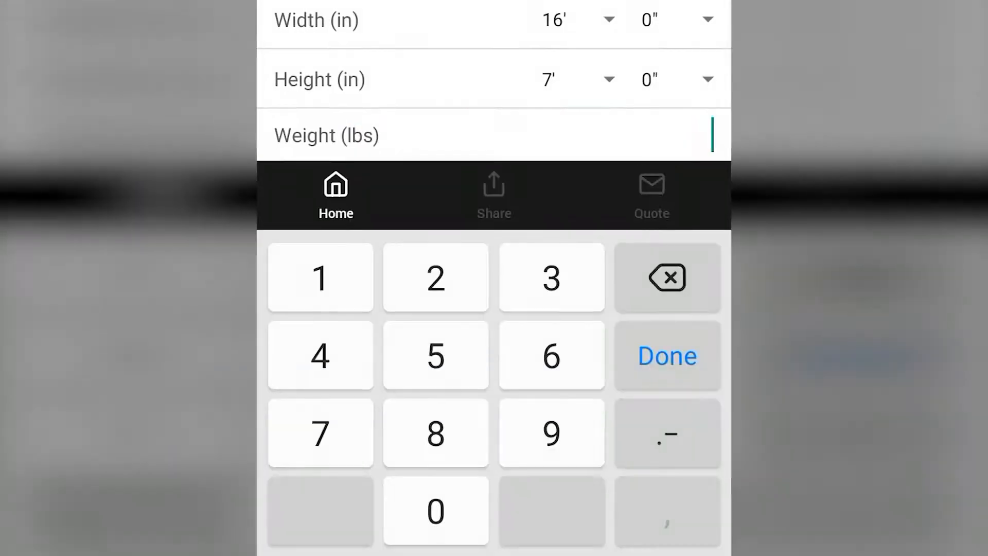
click(666, 355)
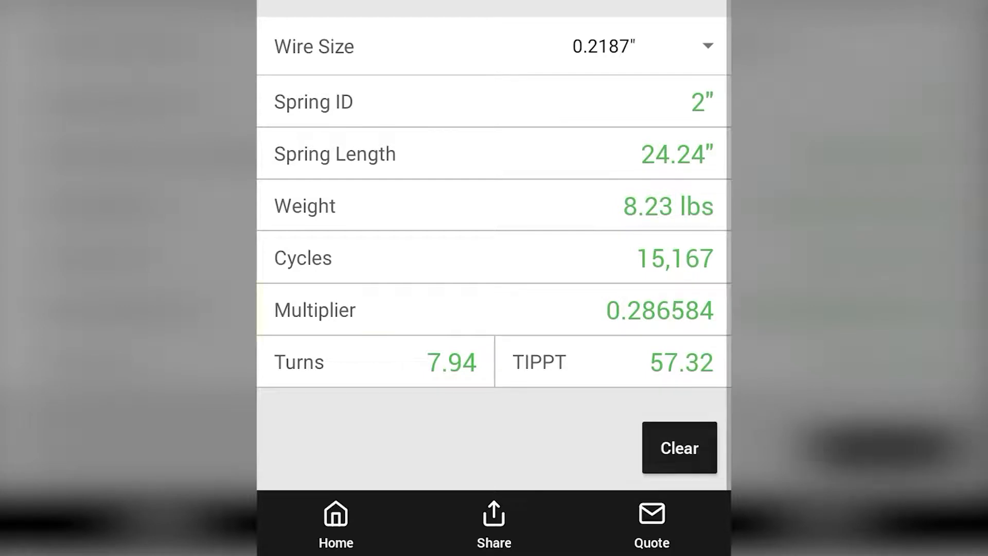
Review the results: 0.2187" wire, 24.24" length, 8.23 lbs, 15,167 cycles, 7.94 turns
click(375, 362)
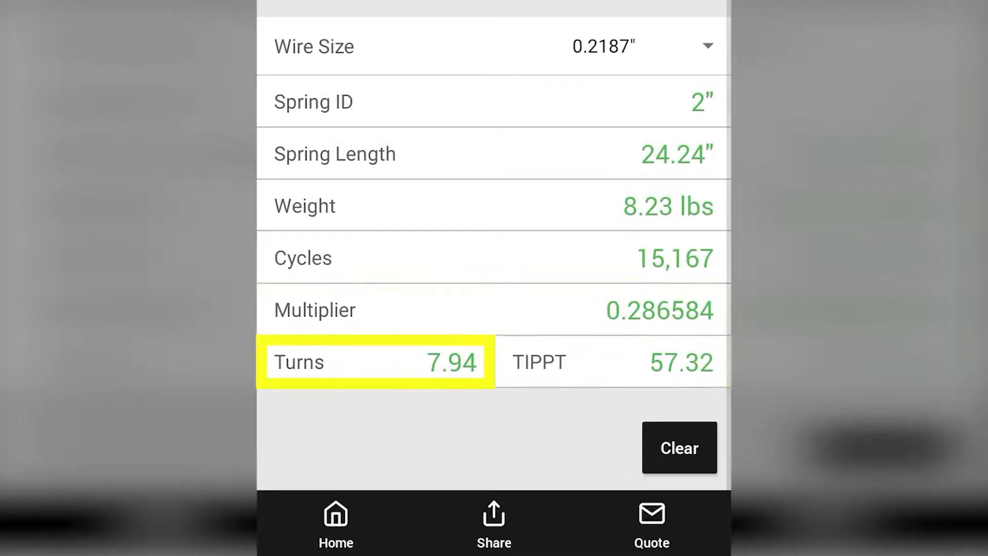